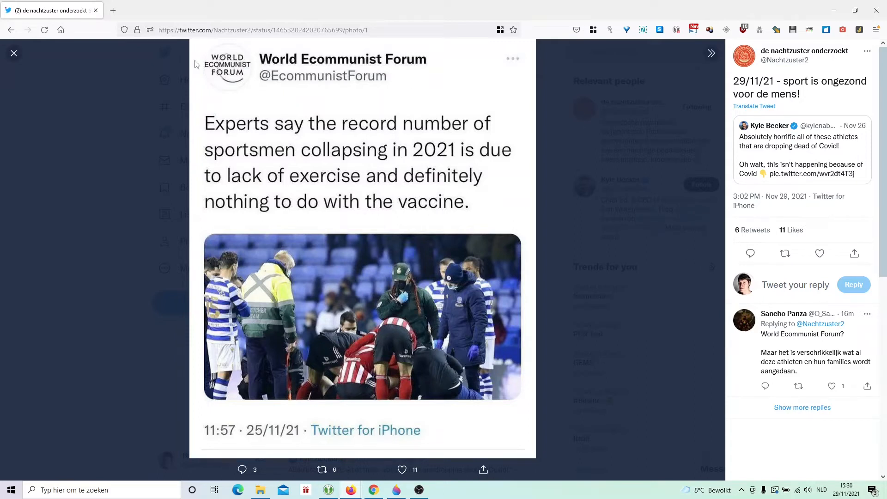
mouse_move(252, 152)
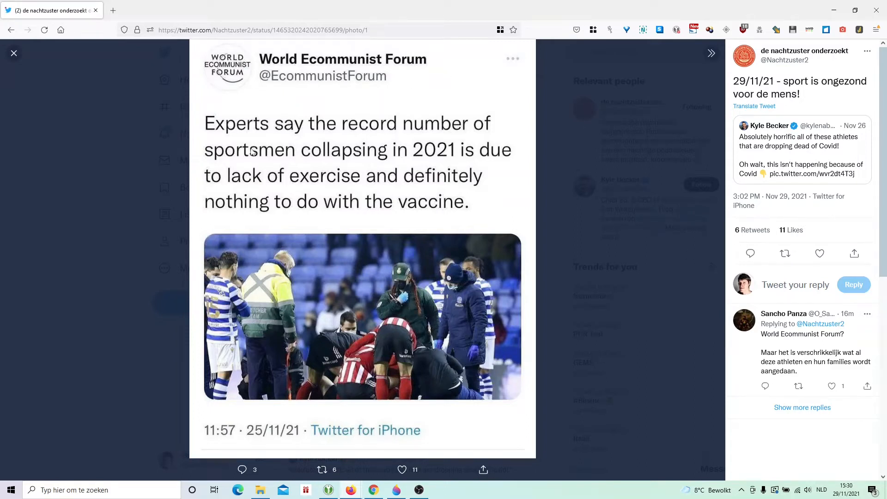
mouse_move(301, 135)
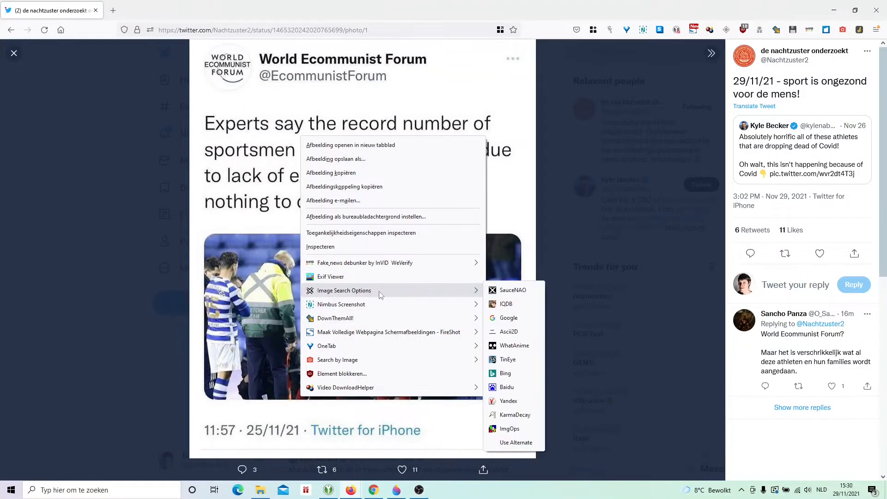
mouse_move(518, 374)
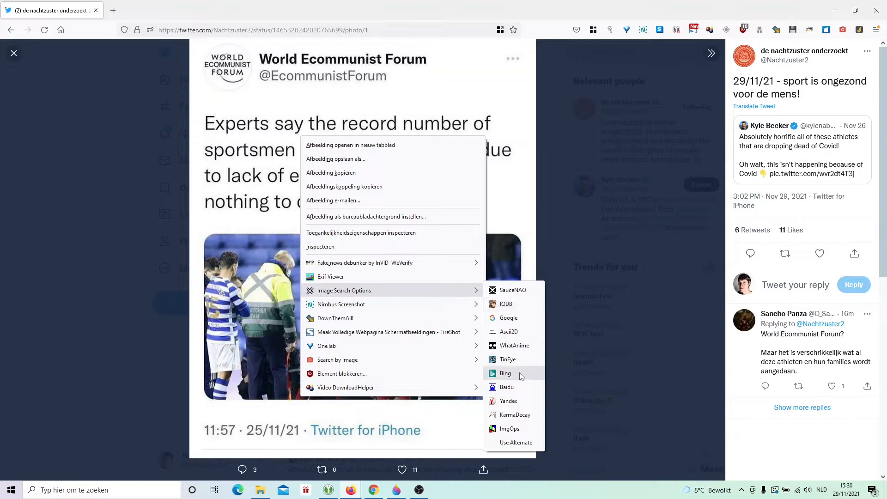
Step: Search the tweet photo with Bing Visual Search and copy the extracted tweet sentence
click(505, 372)
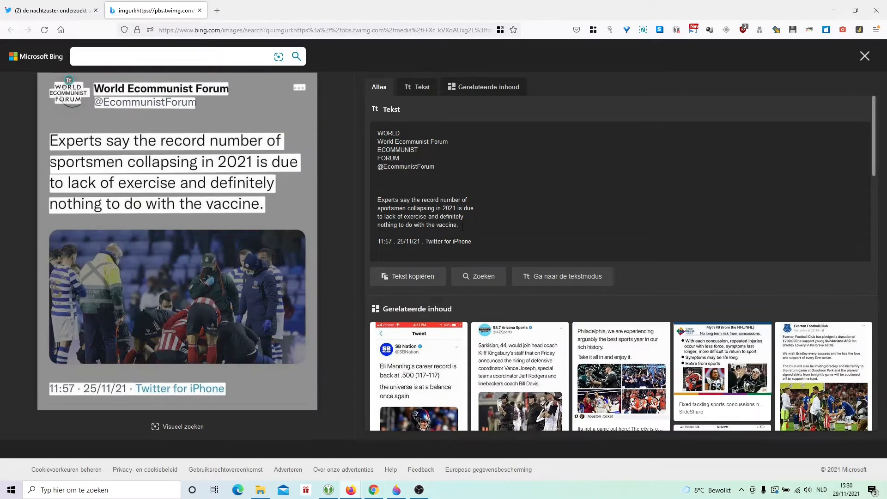
drag(378, 199, 459, 225)
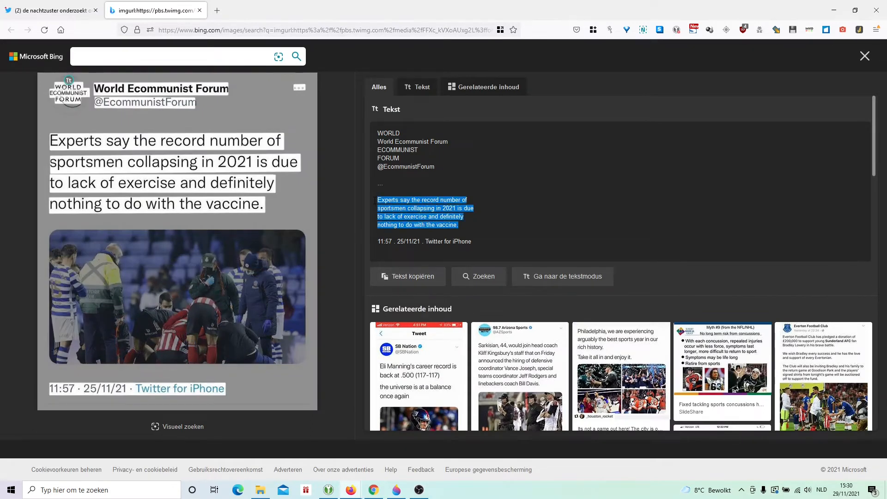
key(ctrl+c)
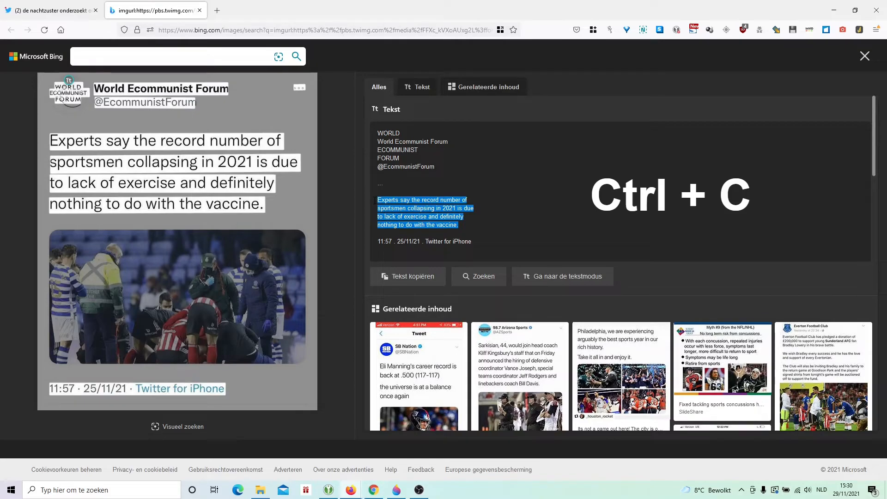
Step: Google the copied sentence and reach the original World Ecommunist Forum tweet on Twitter
key(ctrl+v)
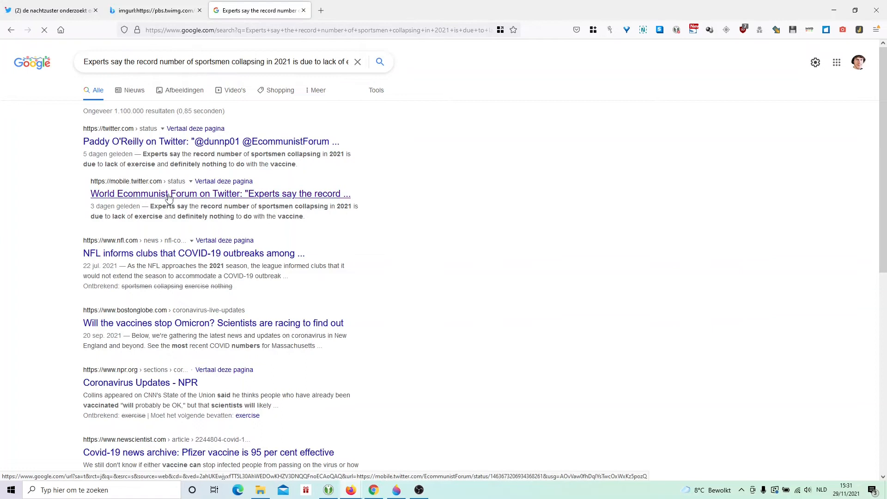
click(220, 193)
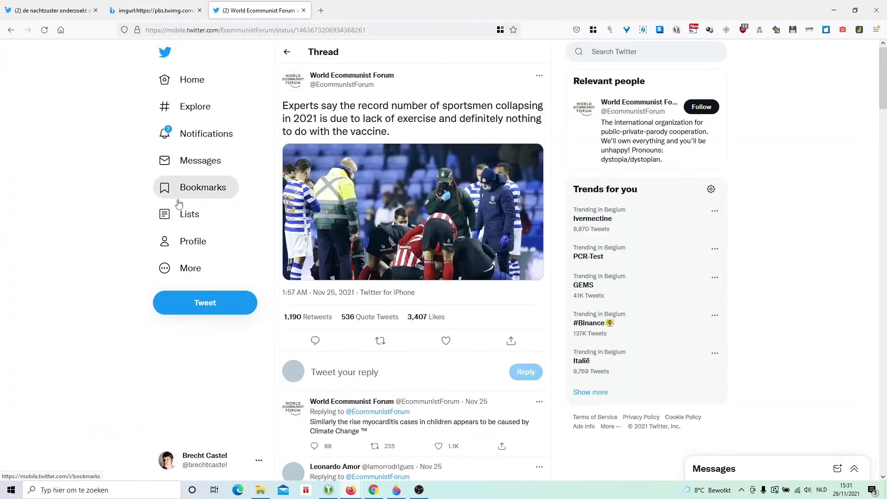